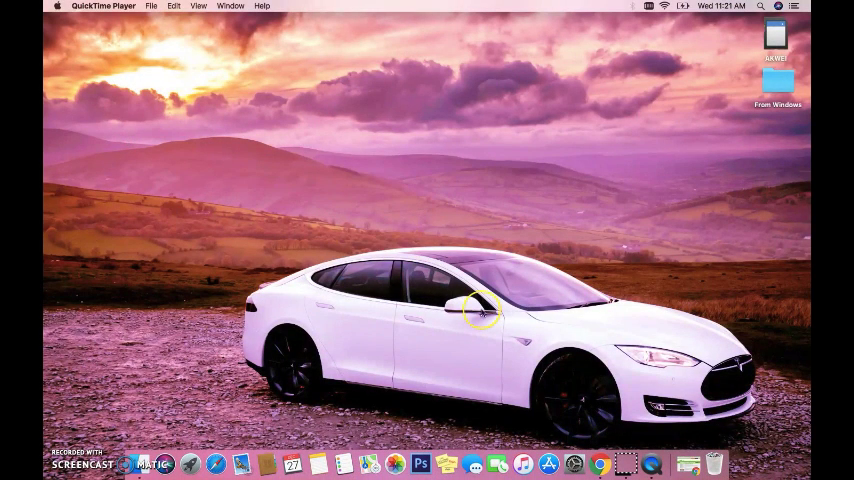
# Open a new movie recording window from the File menu
pyautogui.click(150, 6)
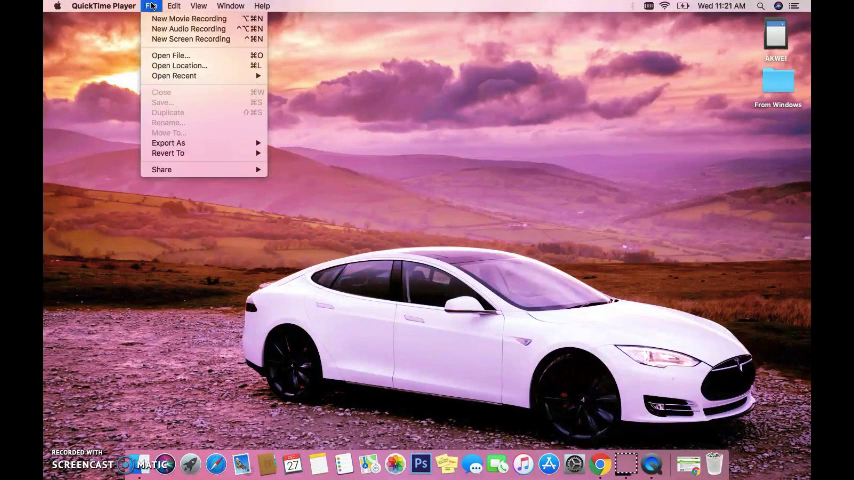
pyautogui.moveTo(193, 18)
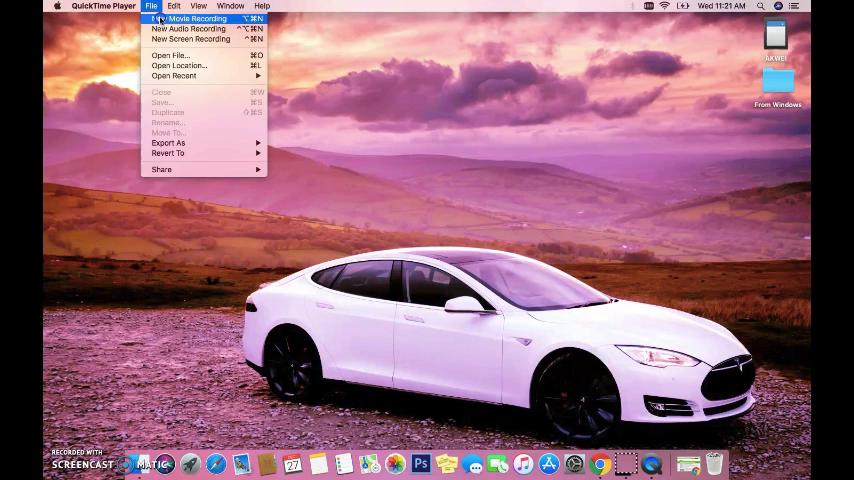
pyautogui.click(195, 18)
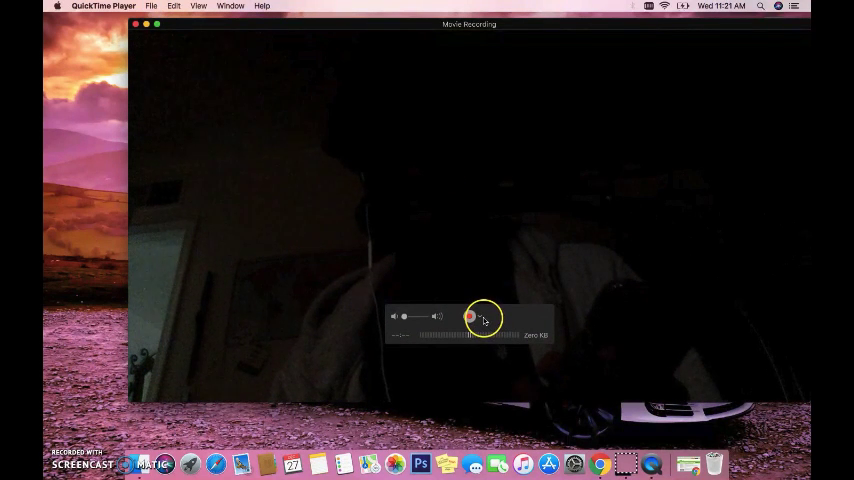
# Choose the connected iPhone as the recording's camera source
pyautogui.click(483, 318)
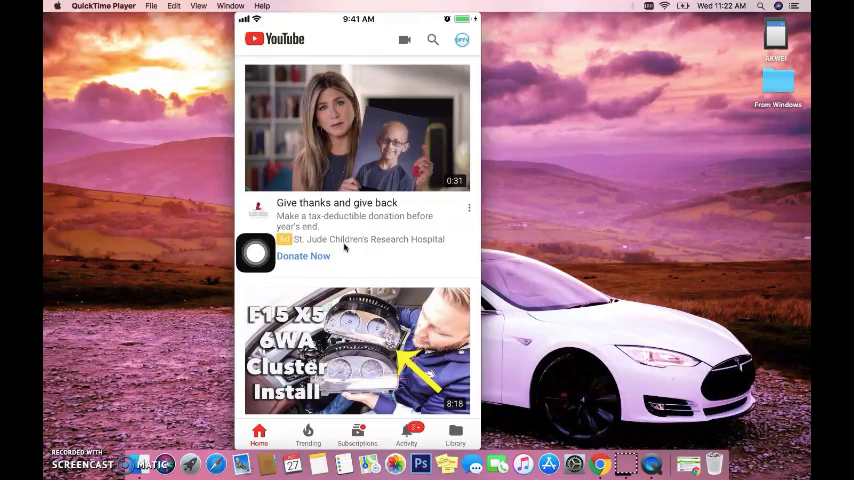
# Watch the mirrored iPhone go from the YouTube feed to its home screen
pyautogui.scroll(-3)
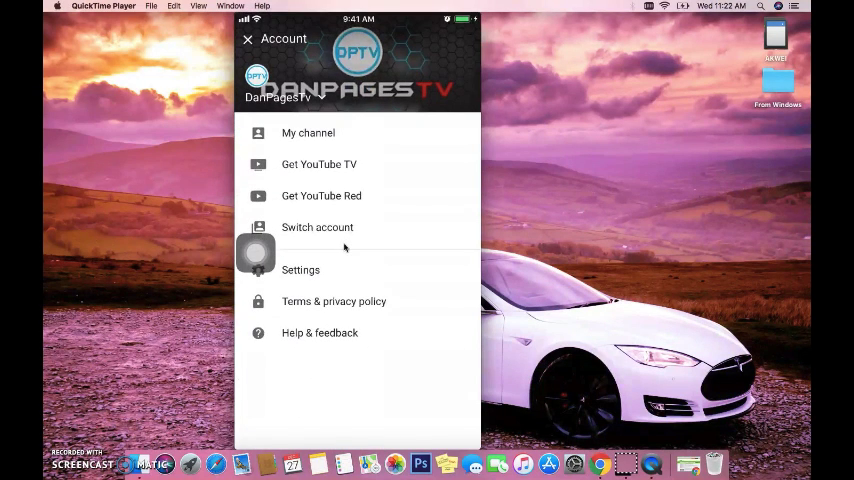
pyautogui.click(308, 132)
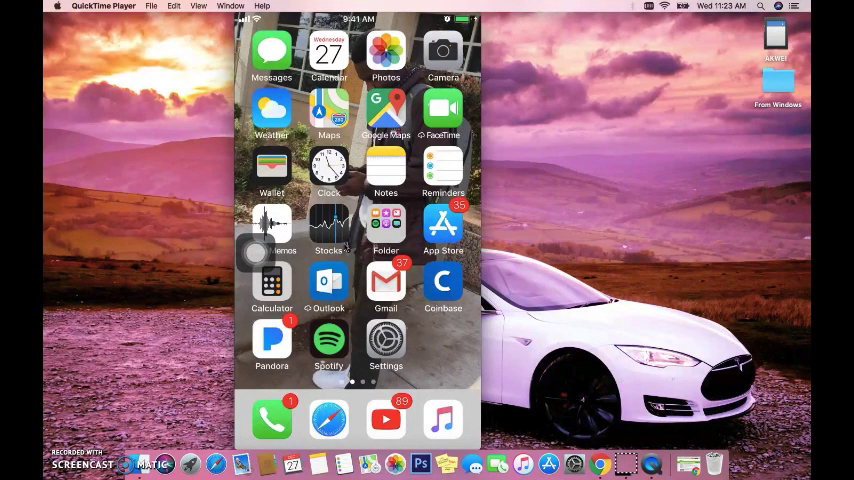
# Show the Camera and Microphone source list in a fresh recording window
pyautogui.click(152, 6)
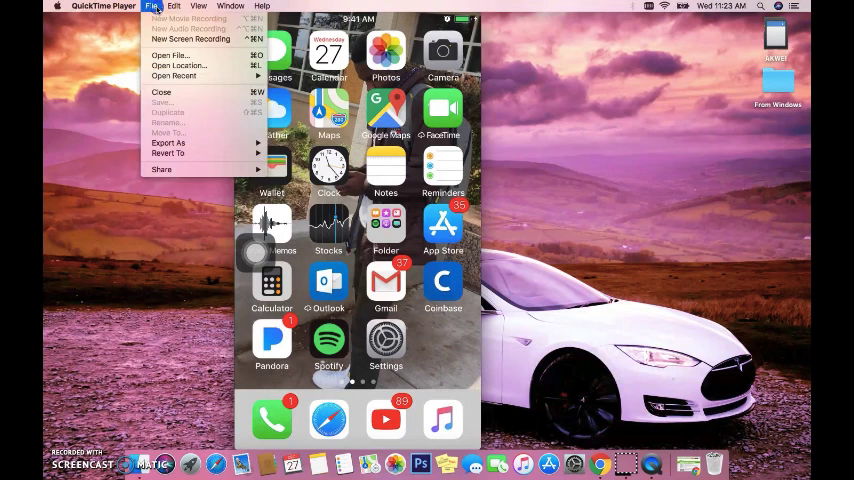
pyautogui.click(186, 20)
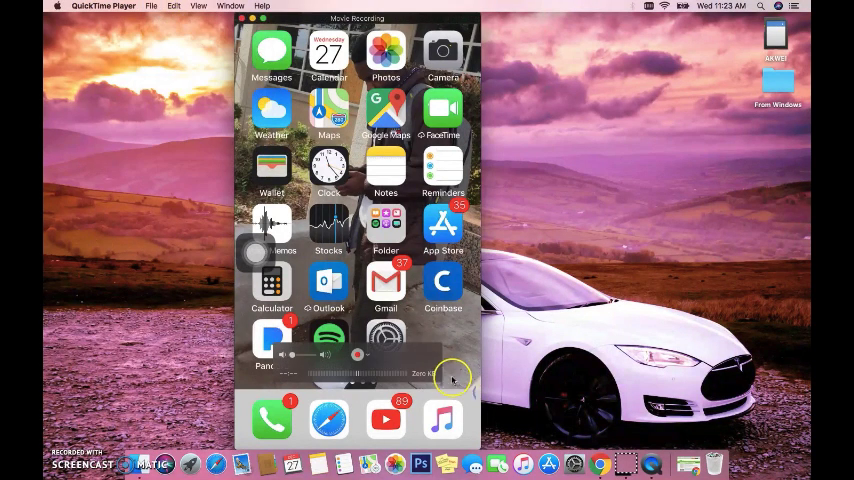
pyautogui.click(357, 355)
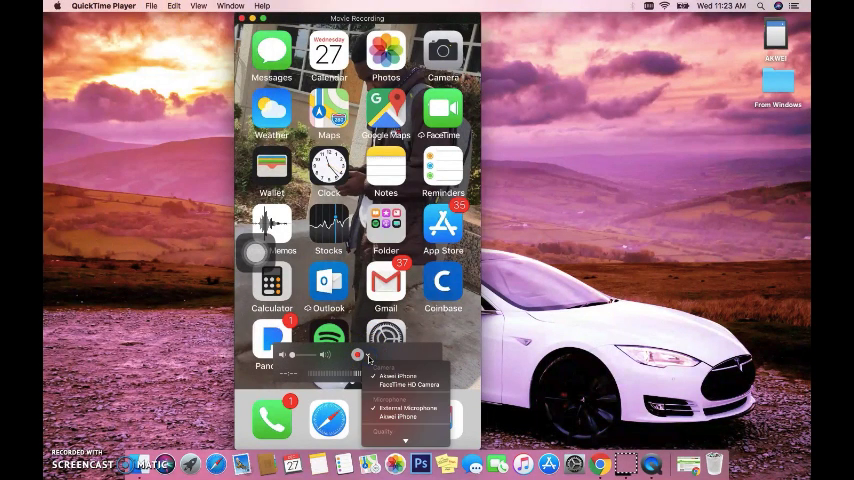
pyautogui.moveTo(231, 60)
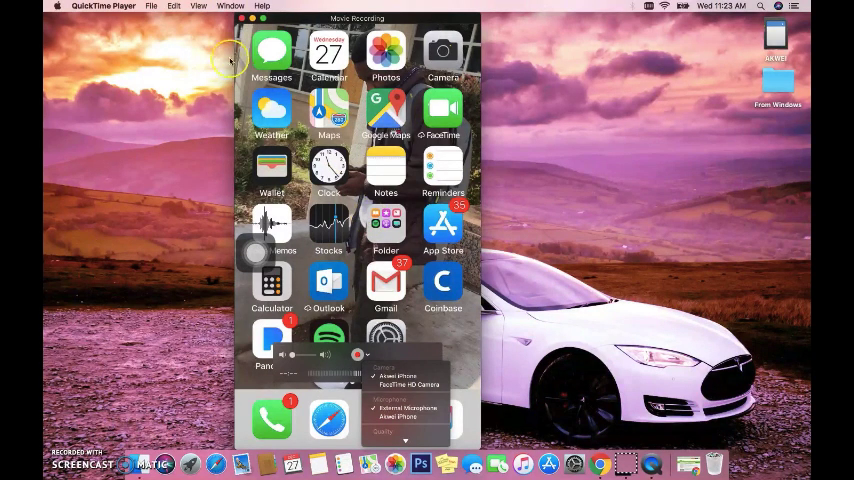